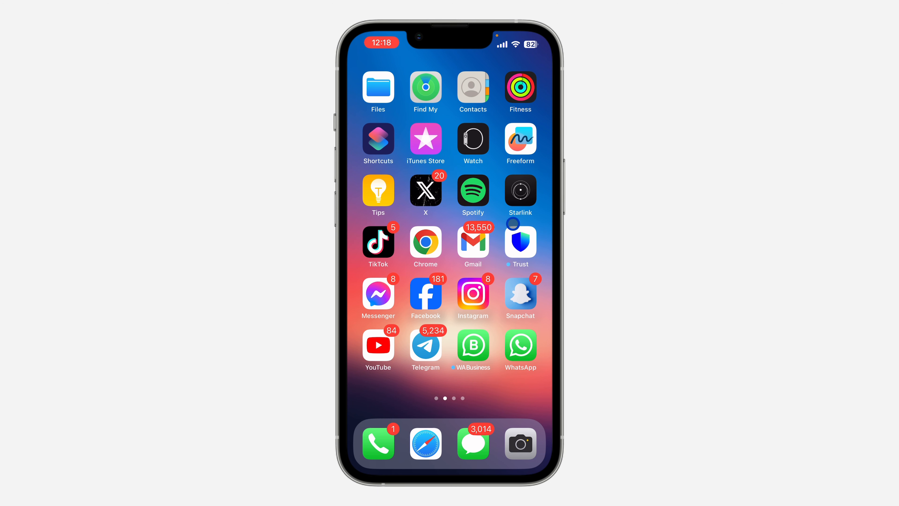
Step: Launch TikTok from the home screen so the For You feed appears
left_click(378, 242)
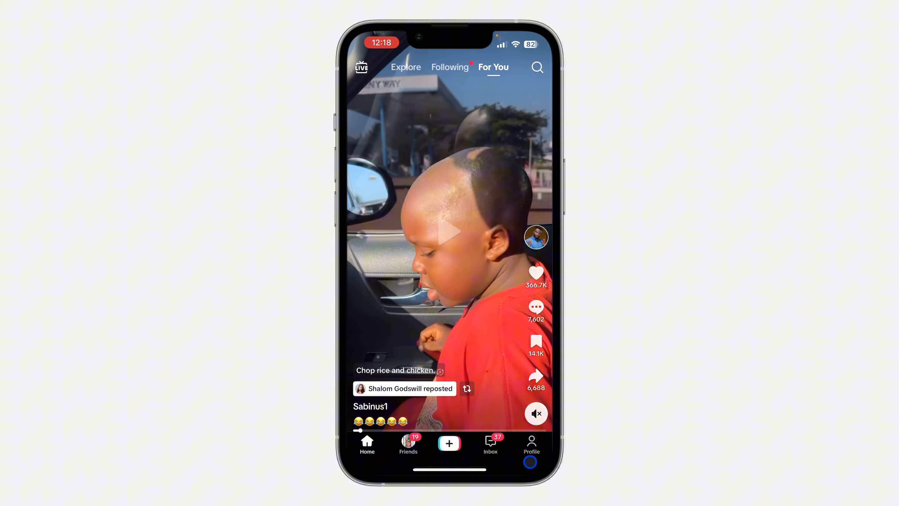
Step: Go to the account profile and start editing its name, username and bio details
left_click(531, 444)
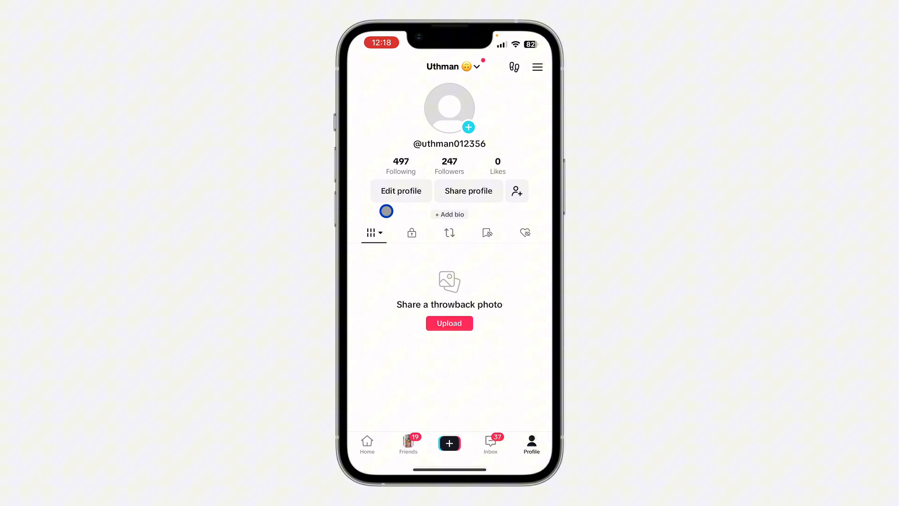
left_click(401, 191)
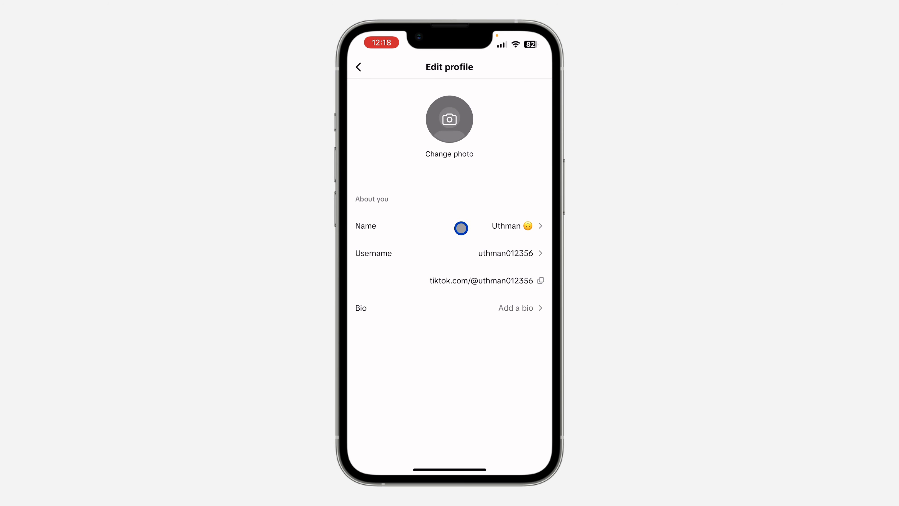
Step: Clear the display Name field, then leave the editor without saving
left_click(506, 225)
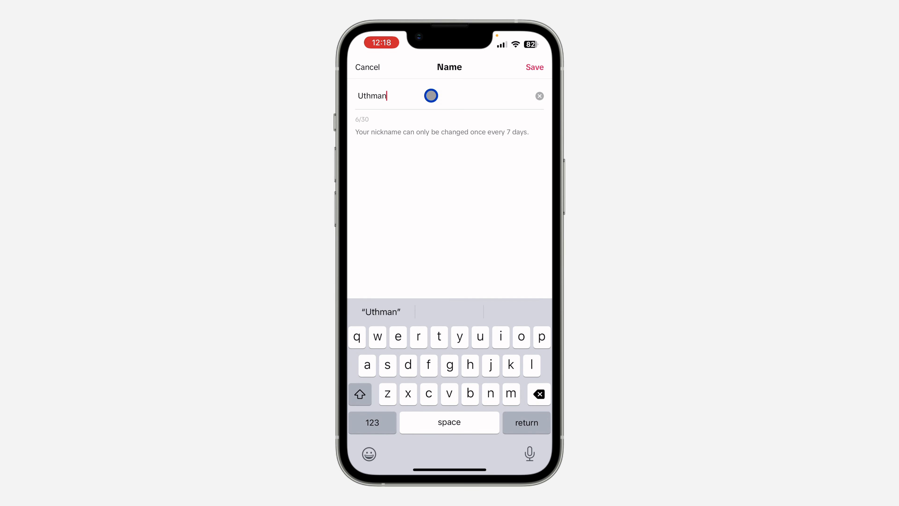
left_click(539, 96)
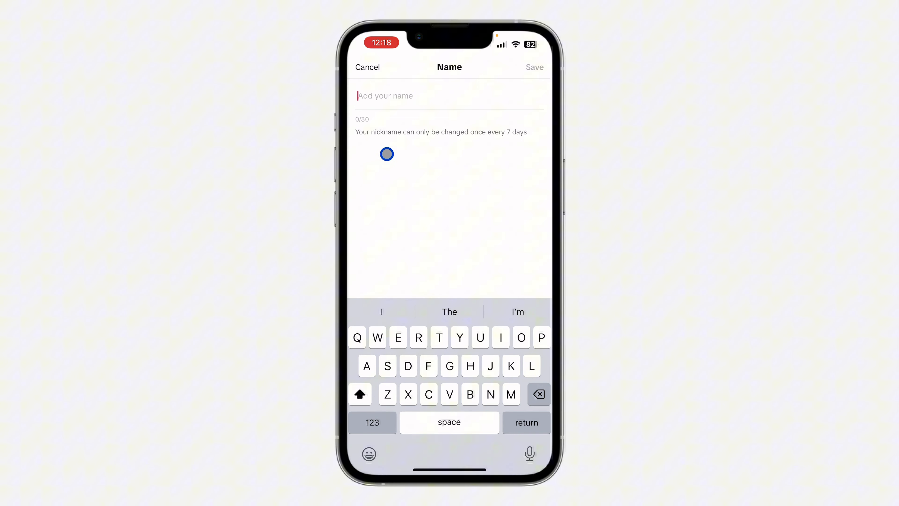
left_click_drag(387, 154, 429, 146)
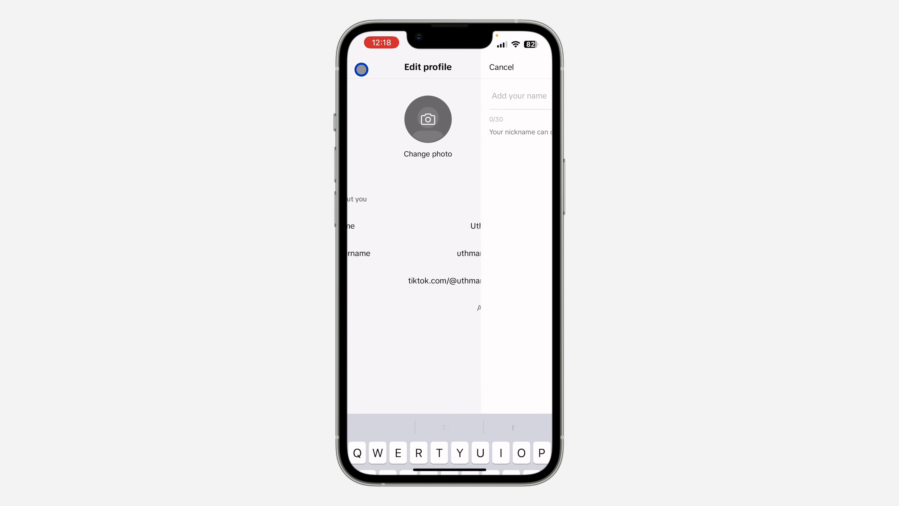
Step: Return to the profile page and bring up its account options menu
left_click(500, 67)
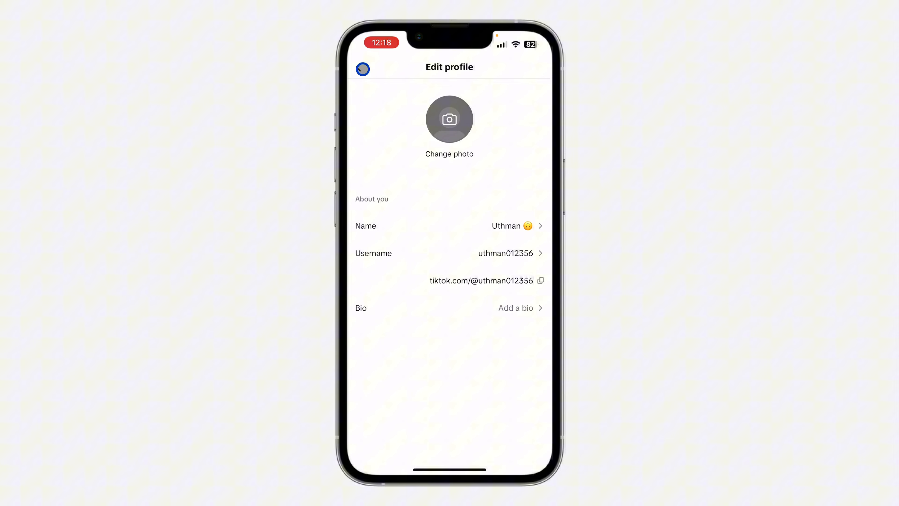
left_click(362, 68)
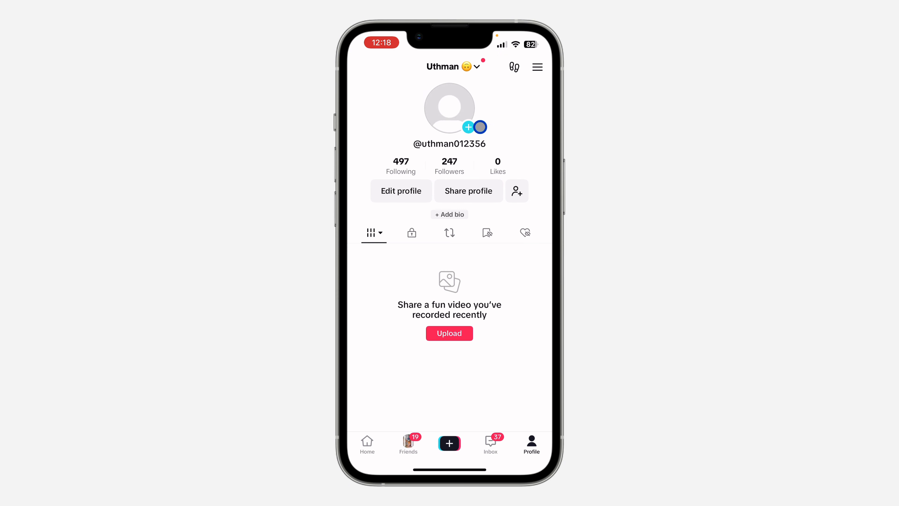
left_click(537, 67)
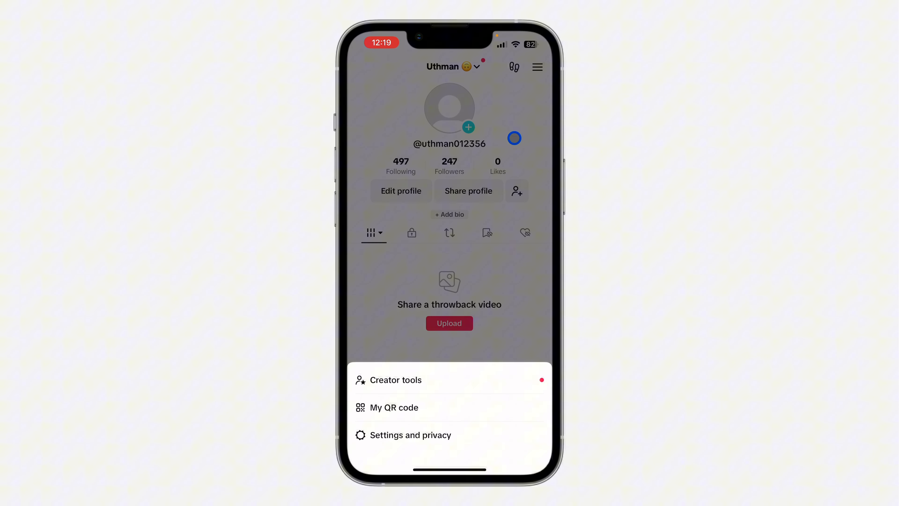